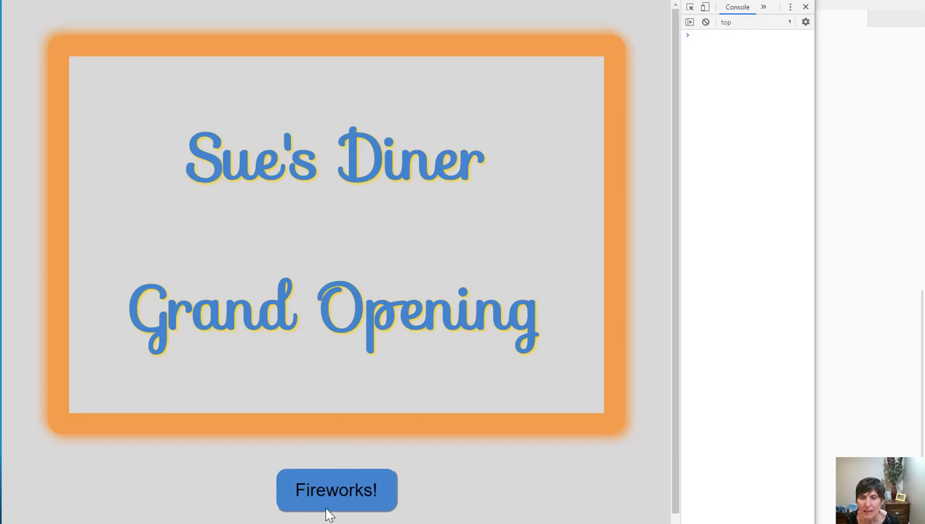
Replay the fireworks in Chrome, then give the red firework's $(this).hide() a 200 ms argument.
click(336, 489)
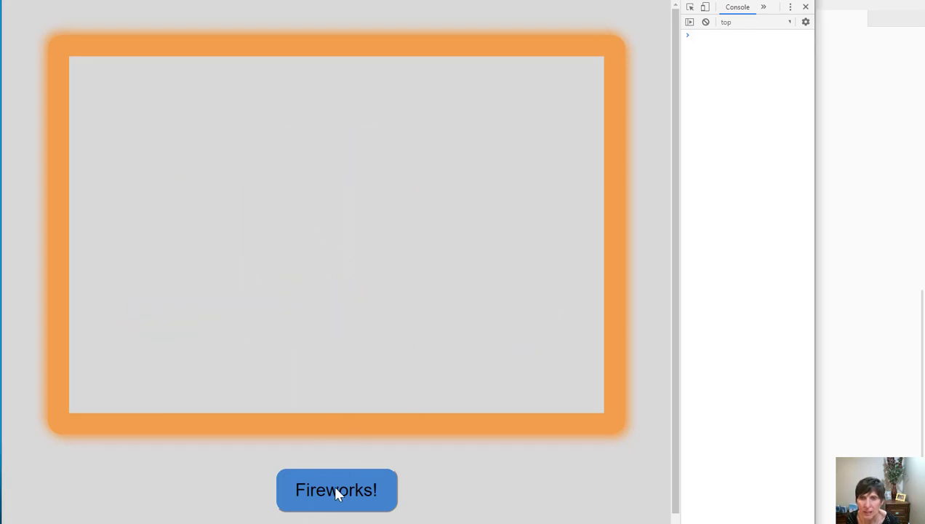
click(336, 489)
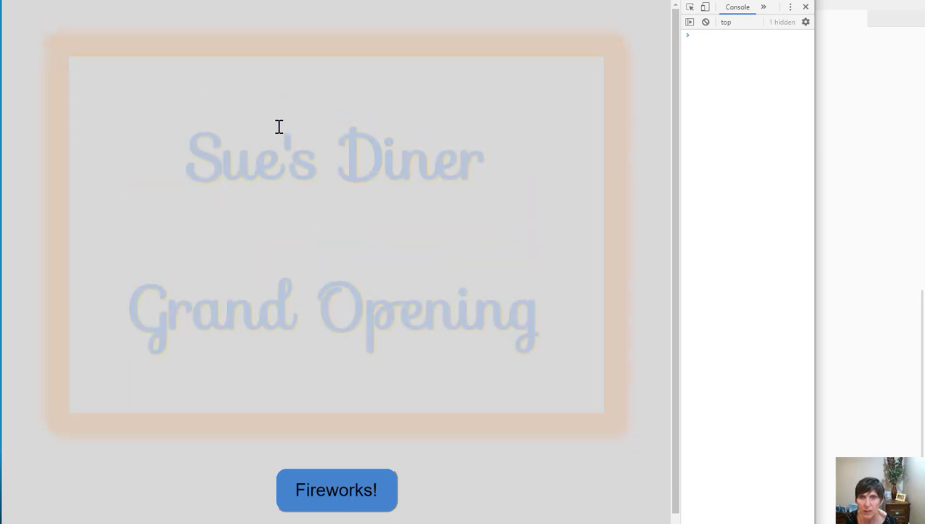
click(336, 488)
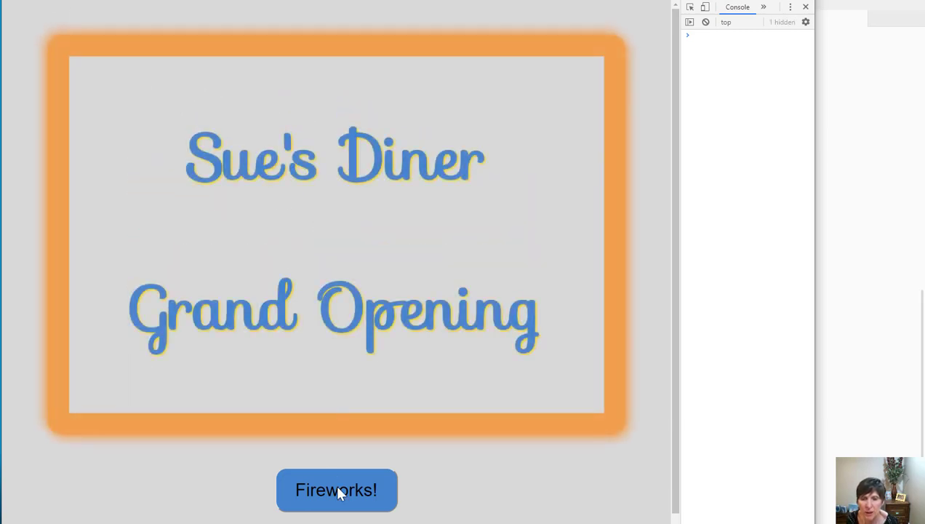
click(336, 489)
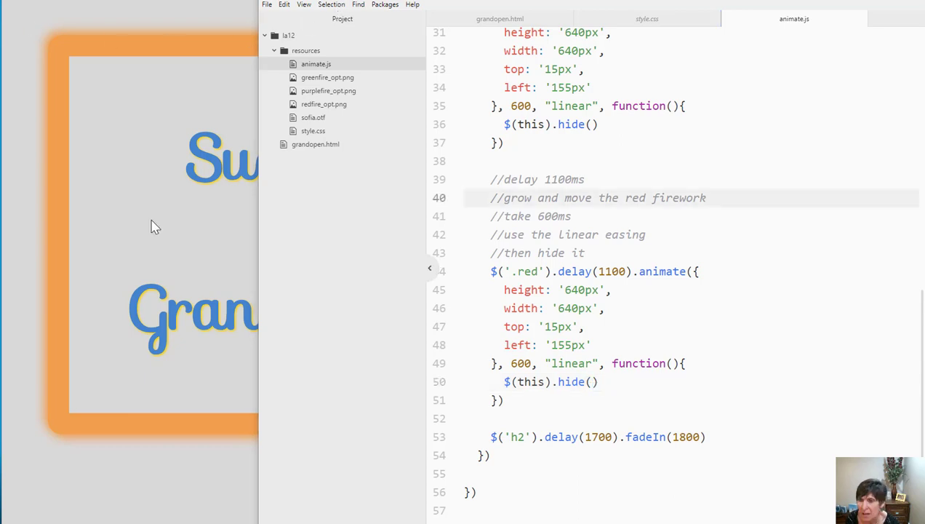
click(593, 382)
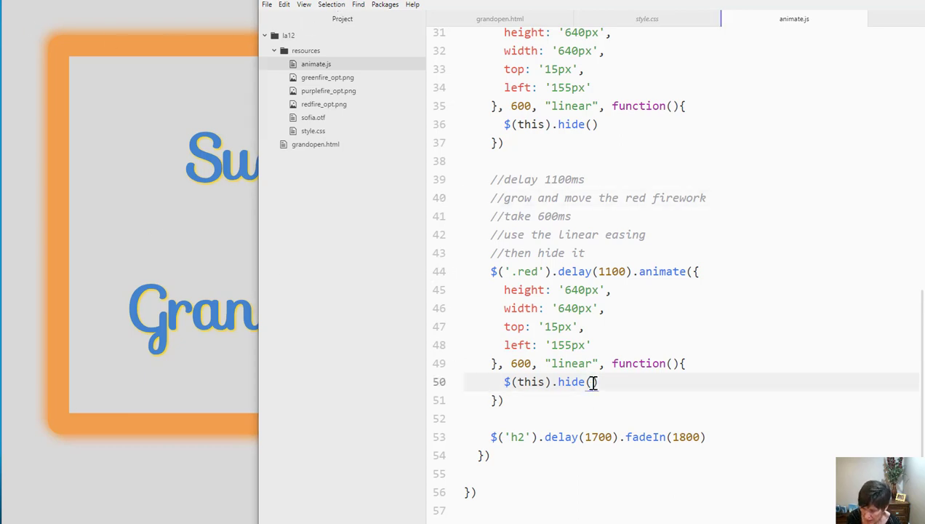
text(200)
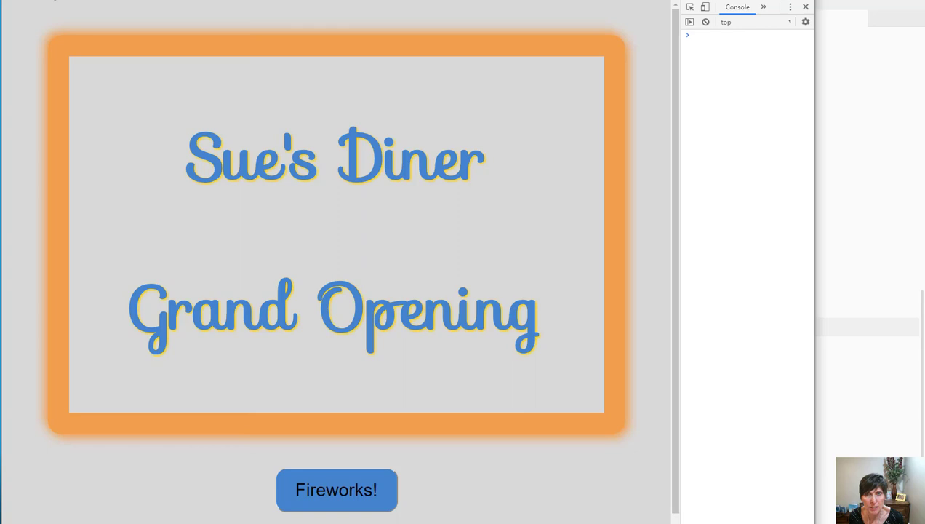
click(337, 489)
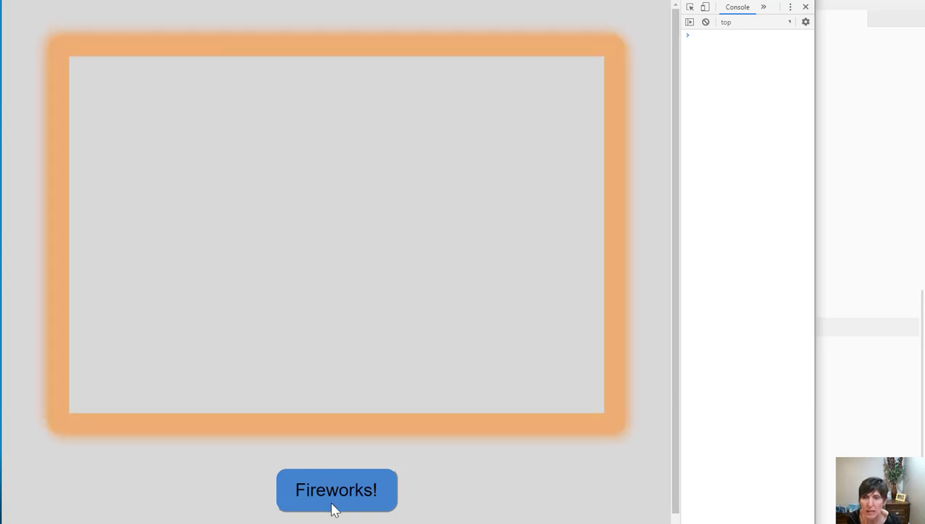
click(336, 489)
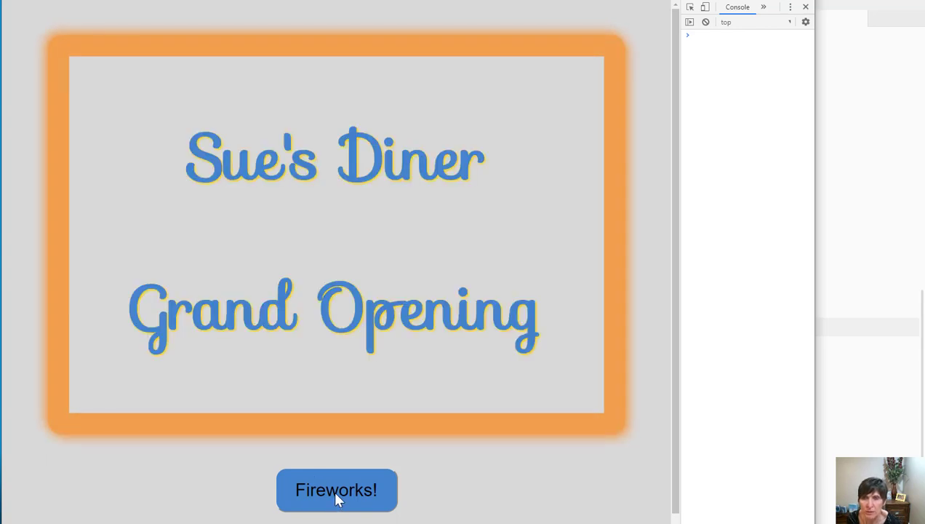
click(336, 489)
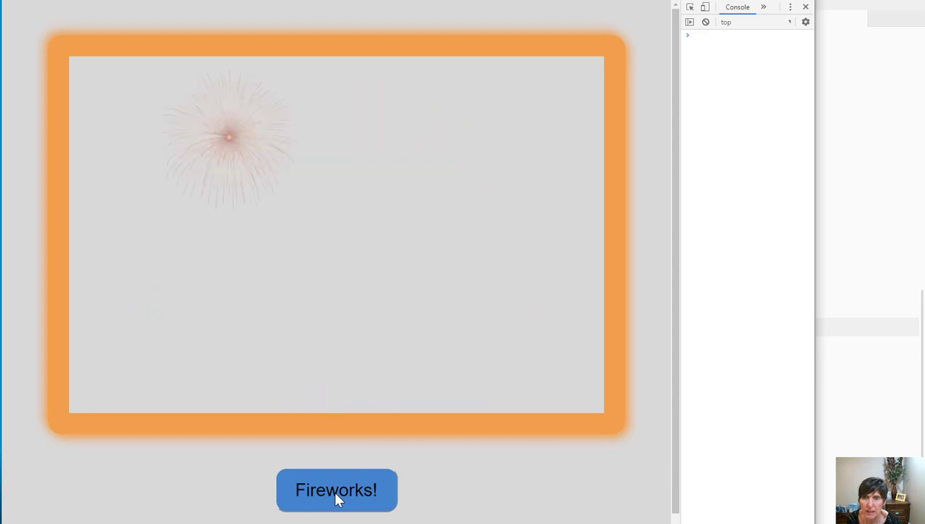
click(336, 489)
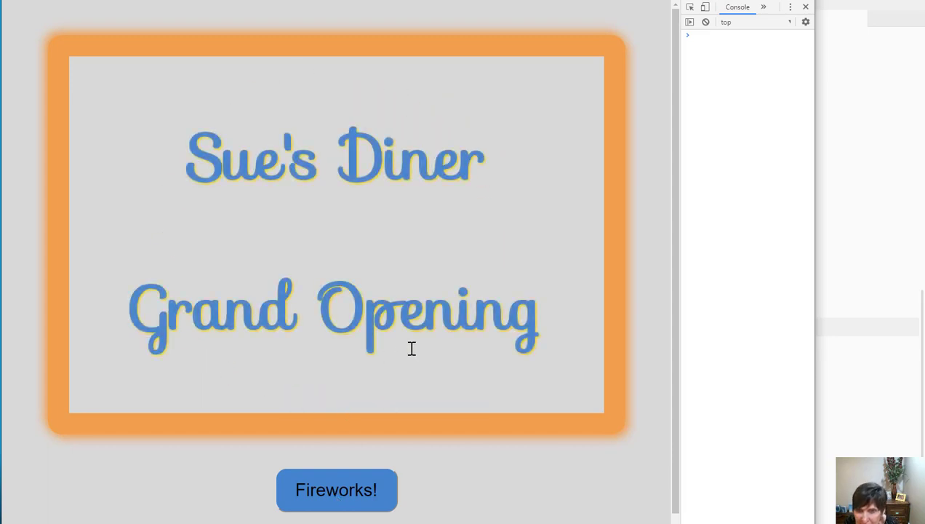
mouse_move(149, 99)
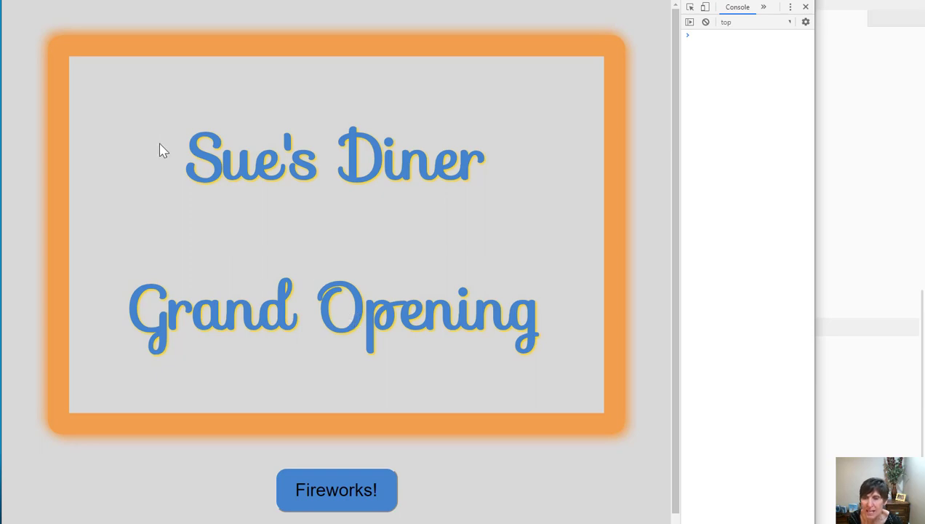
mouse_move(870, 223)
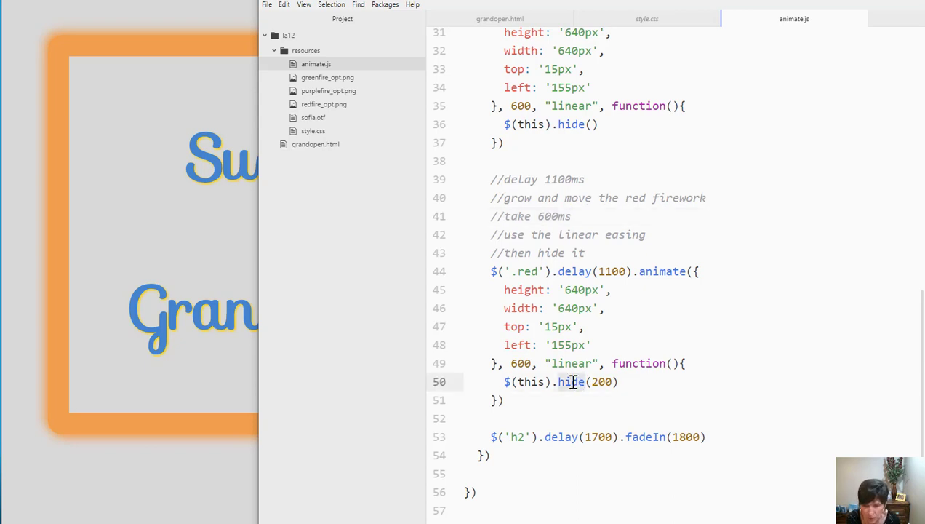
Change the red firework's hide(200) call to fadeOut(200) via autocomplete.
text(fade)
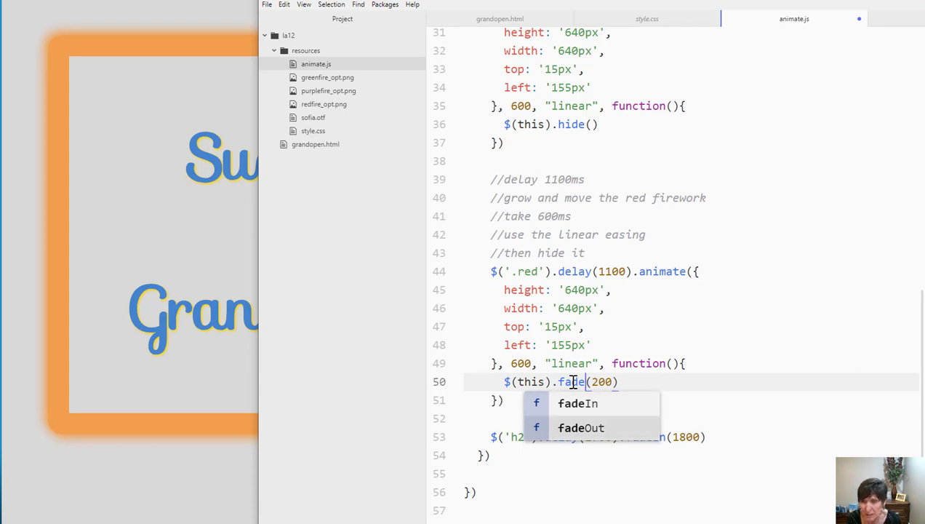
click(582, 428)
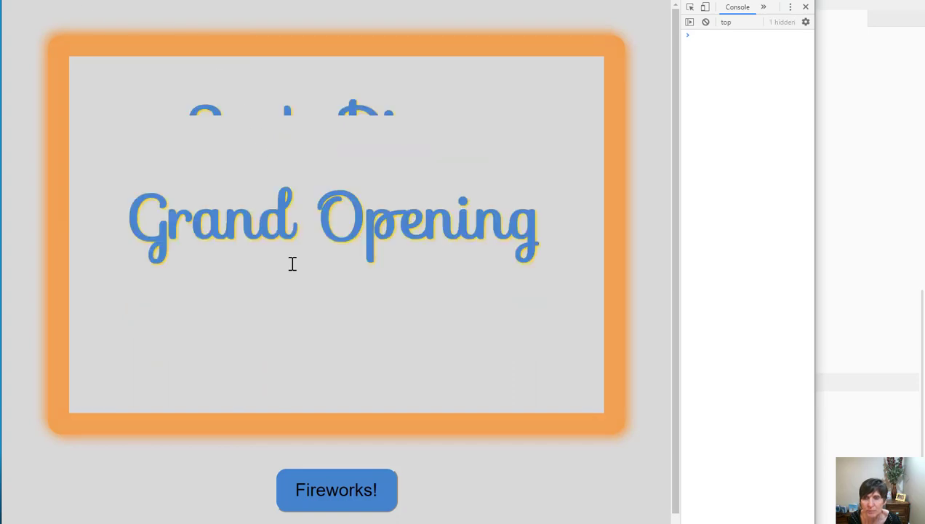
click(336, 489)
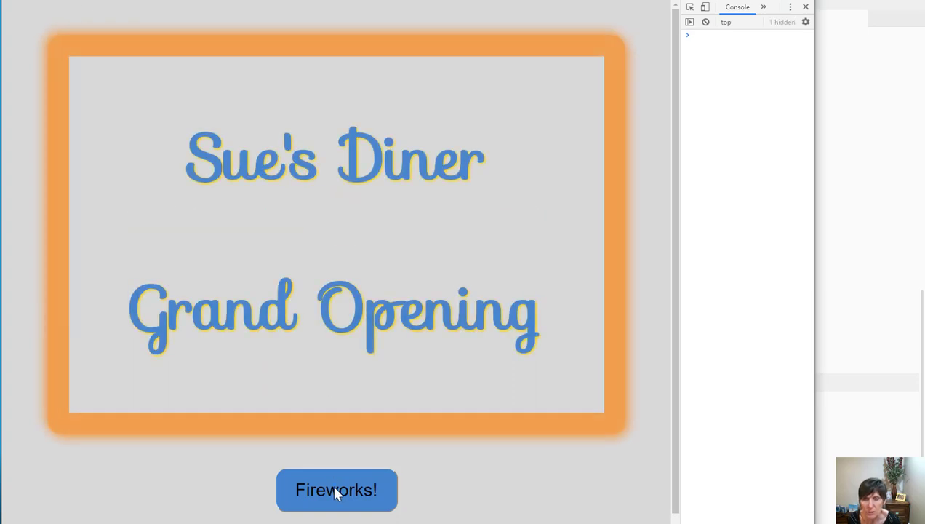
click(336, 489)
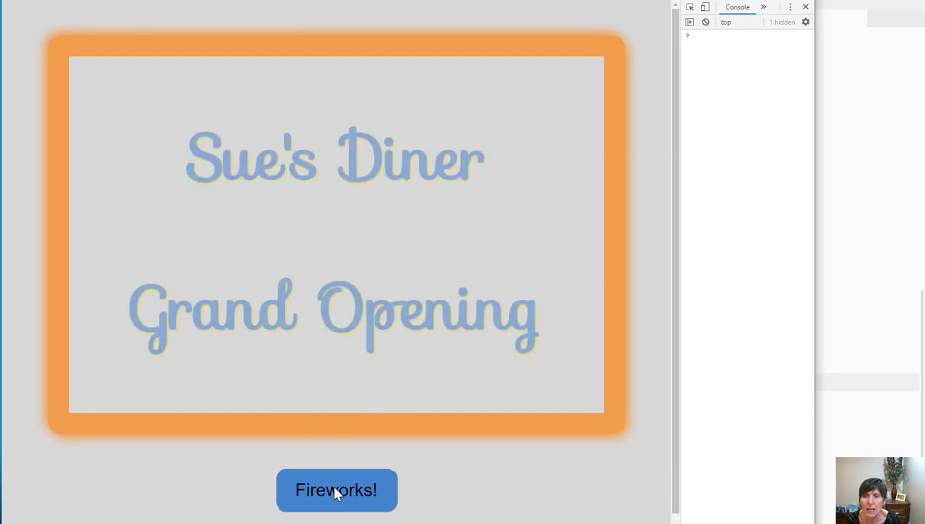
click(336, 489)
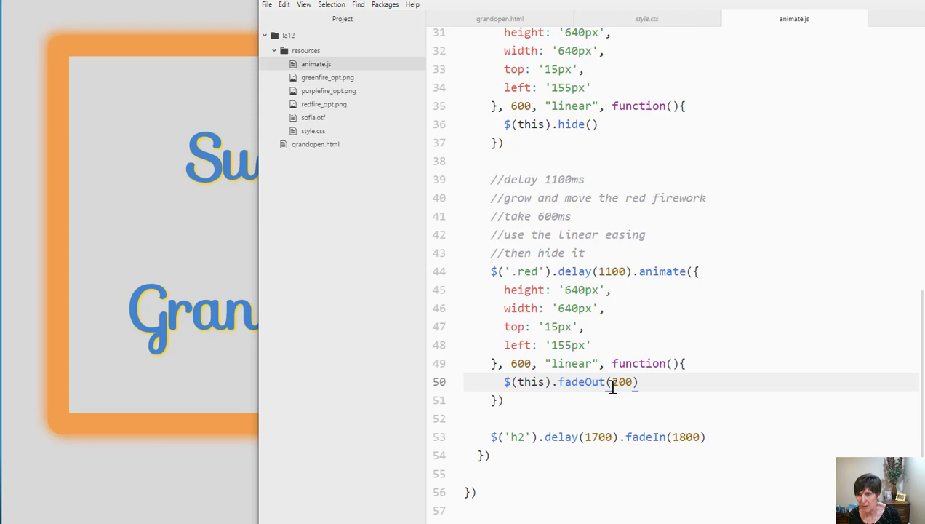
Change the red firework's fadeOut duration from 200 to 1200 ms.
text(1200)
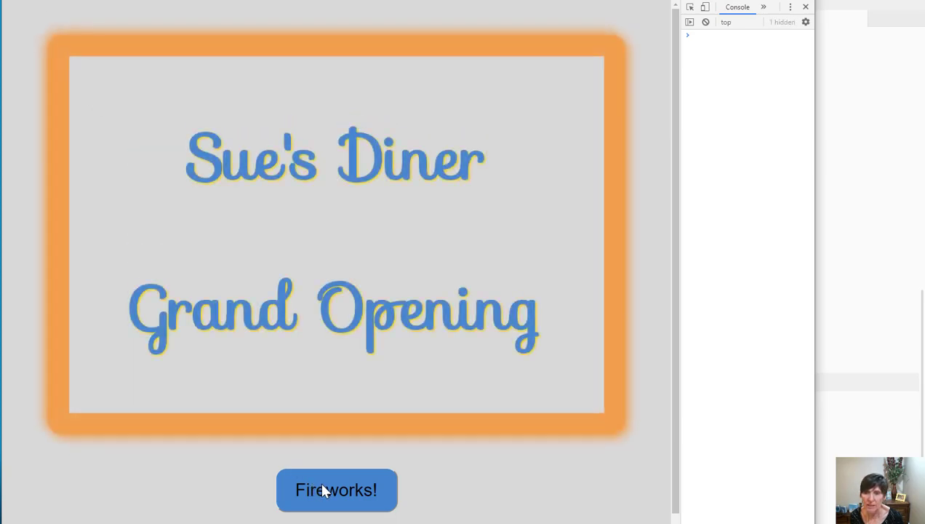
click(337, 489)
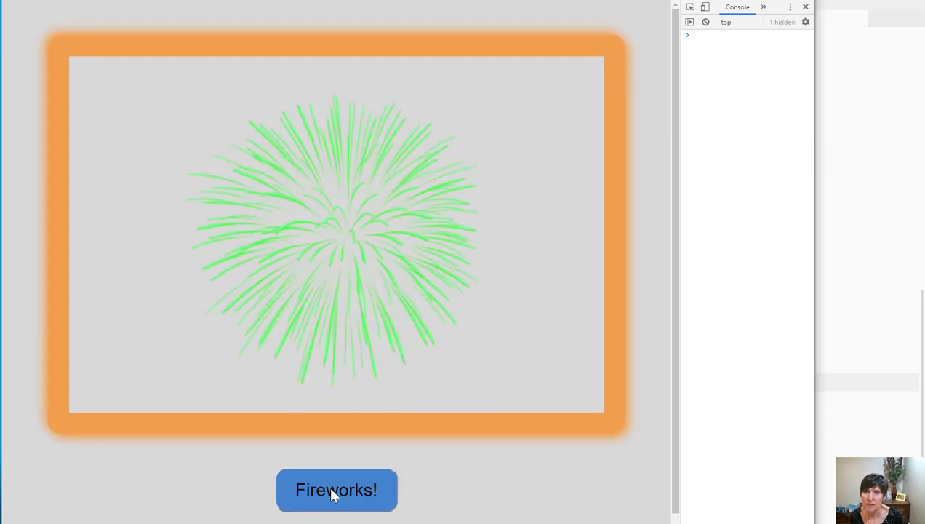
click(336, 489)
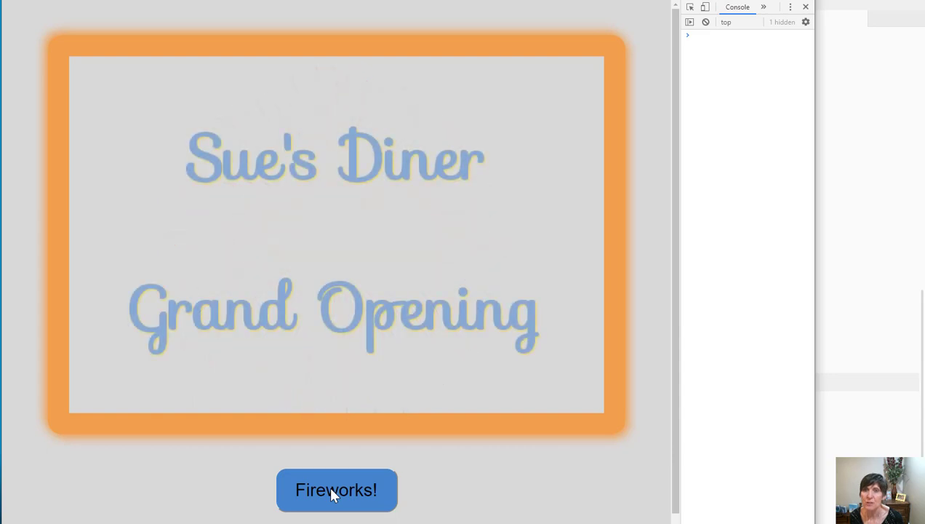
click(336, 489)
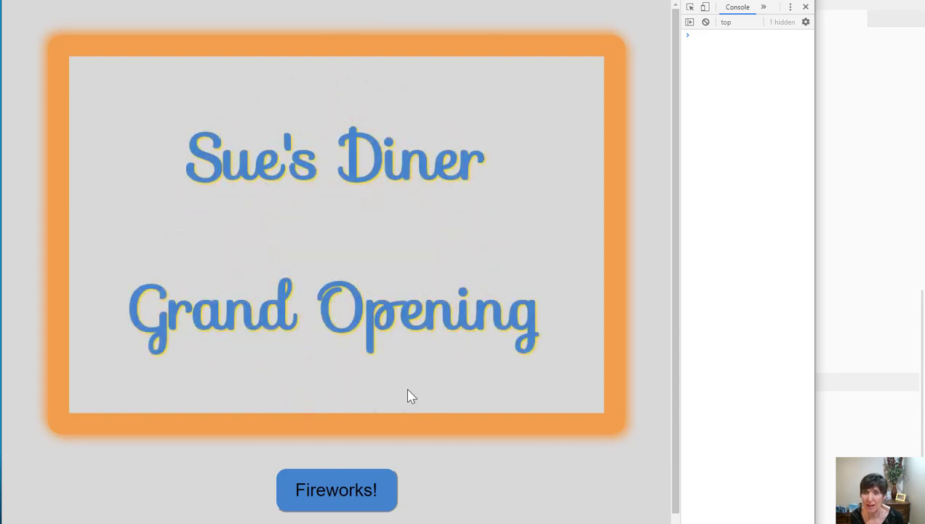